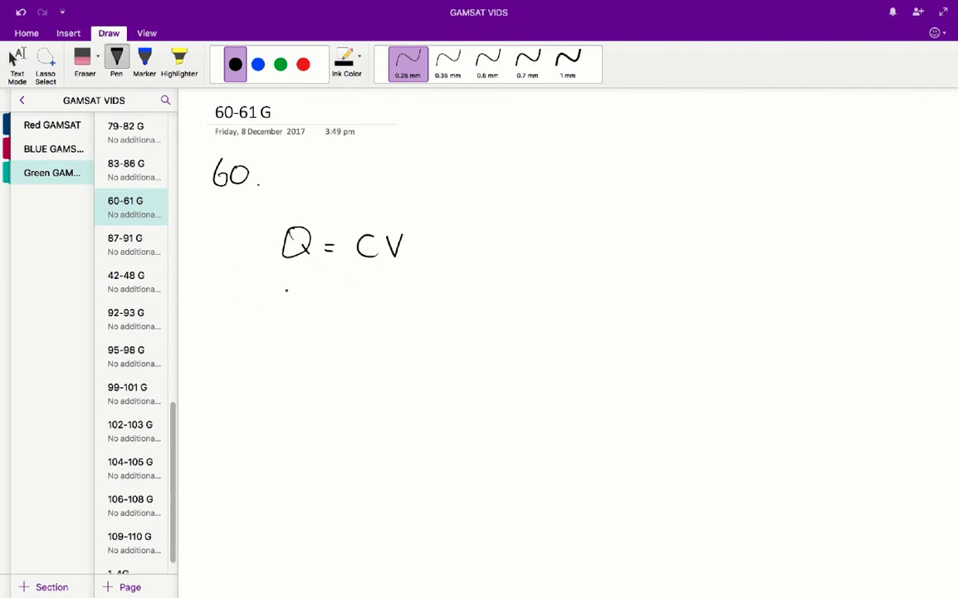
Handwrite Q = 0.05×10⁻⁶ × 0.4 below Q = CV.
drag(274, 303, 337, 307)
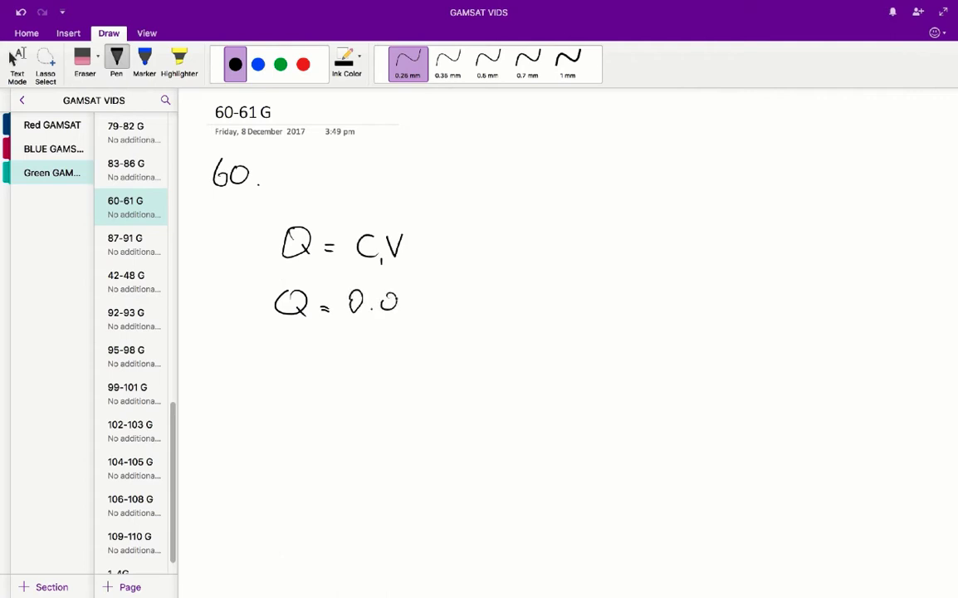
drag(399, 299, 427, 300)
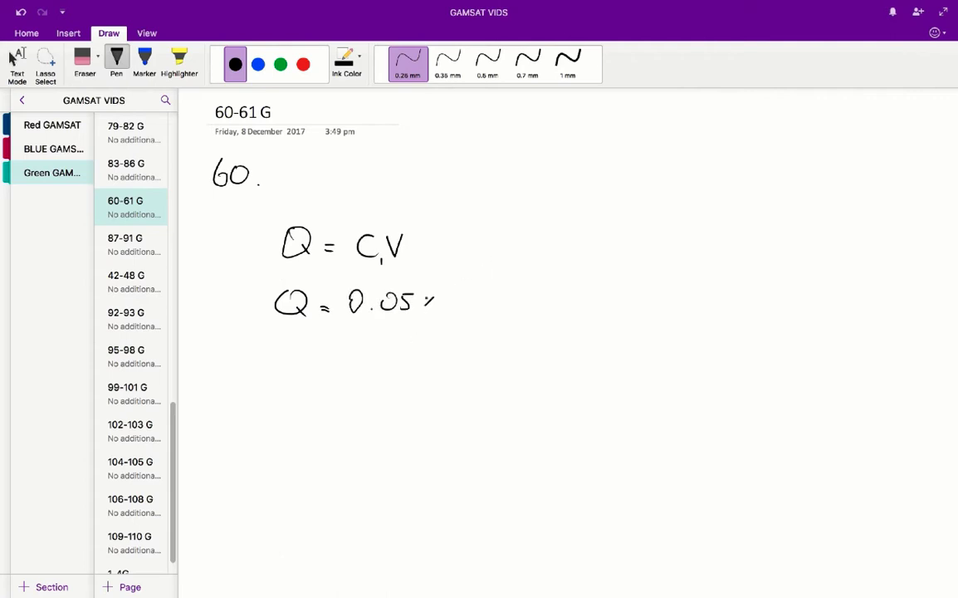
drag(424, 299, 478, 291)
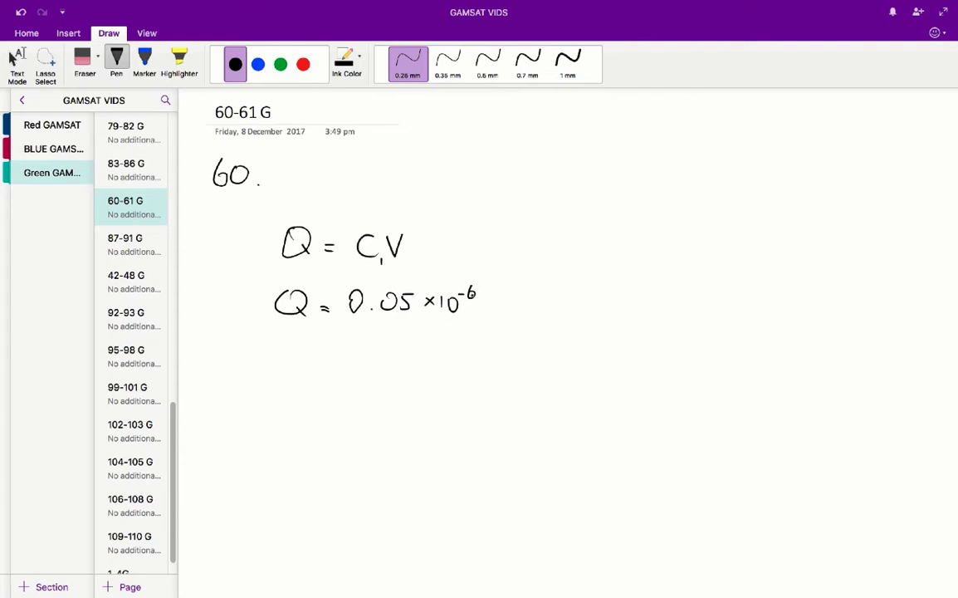
click(490, 301)
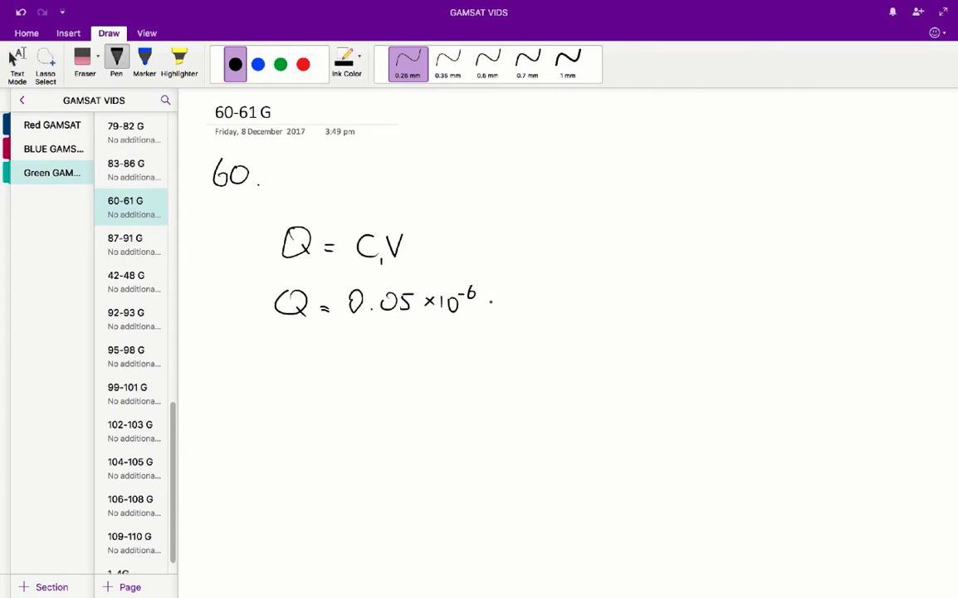
drag(486, 299, 498, 309)
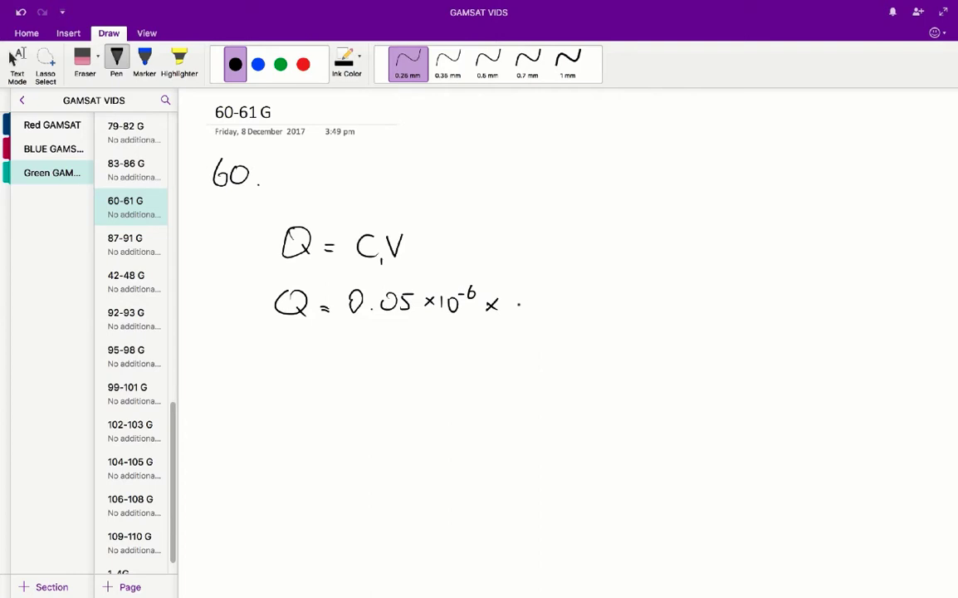
drag(511, 303, 555, 303)
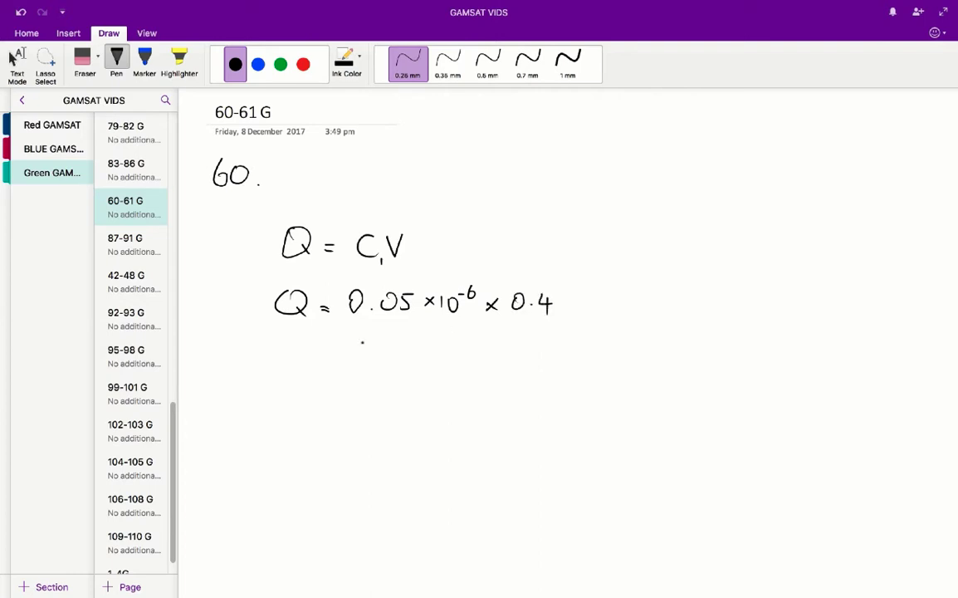
Rewrite the product on the next line as = 5×10⁻⁸ × 4×….
drag(316, 348, 325, 349)
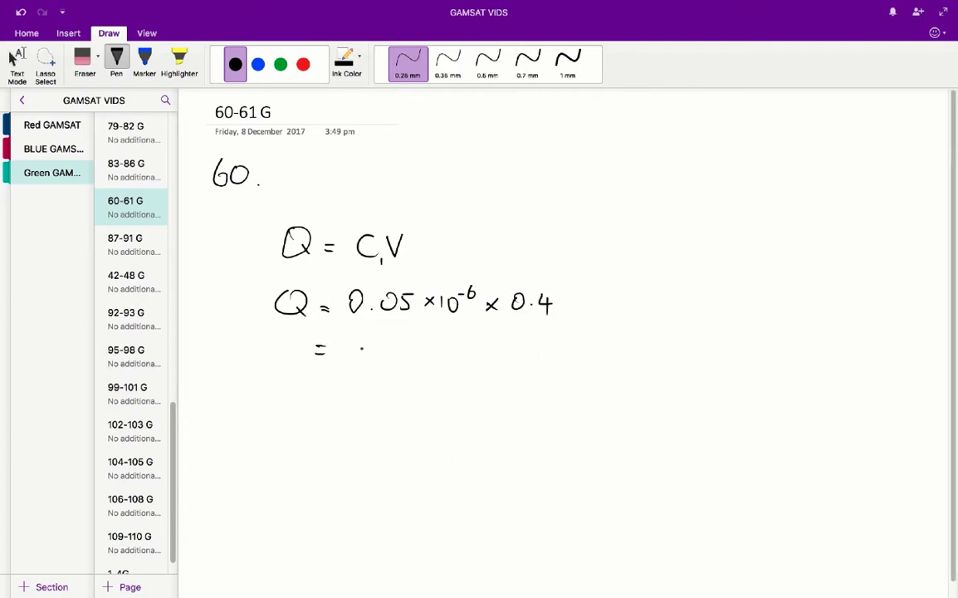
drag(348, 349, 395, 348)
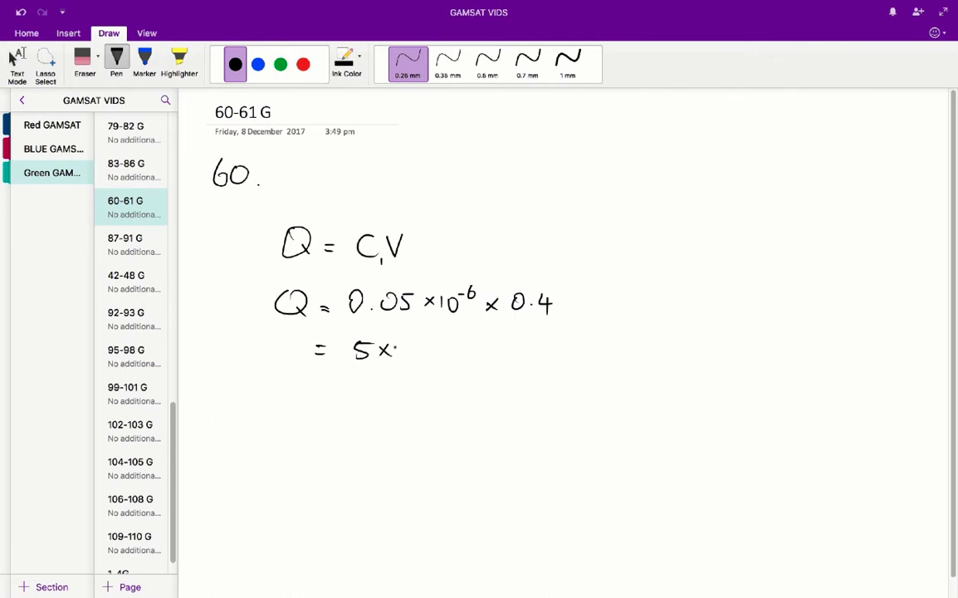
drag(382, 349, 431, 340)
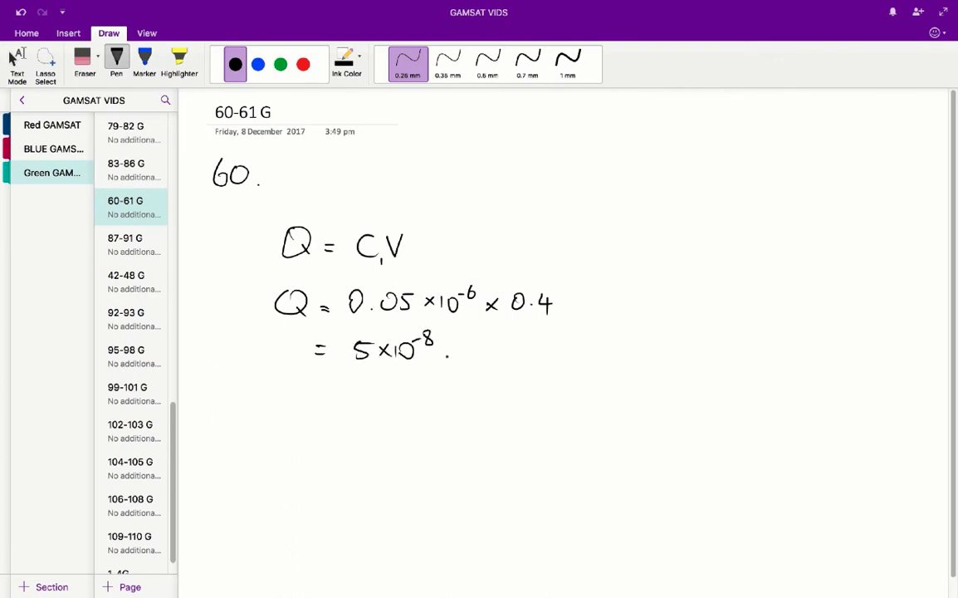
drag(440, 347, 503, 347)
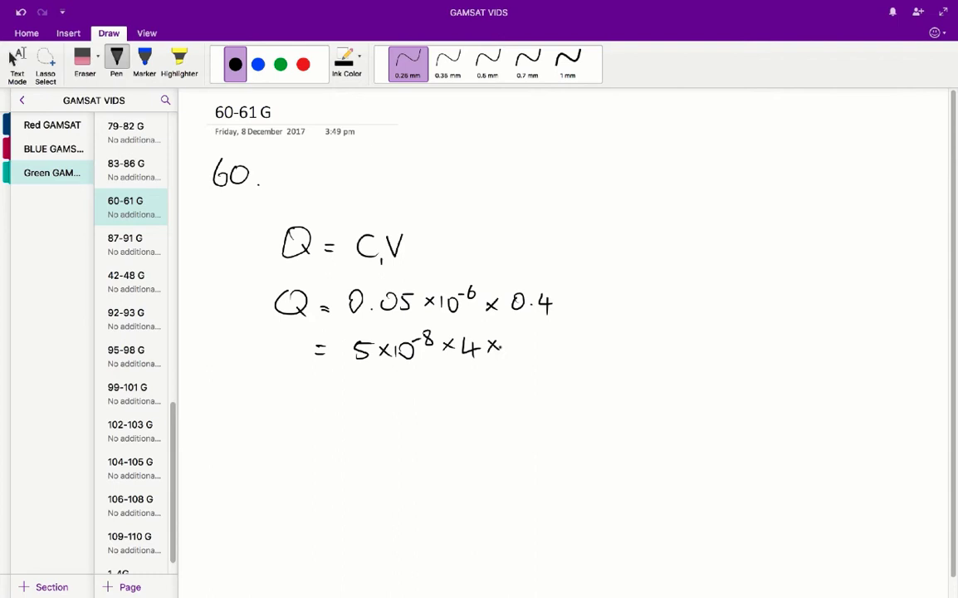
drag(506, 347, 539, 332)
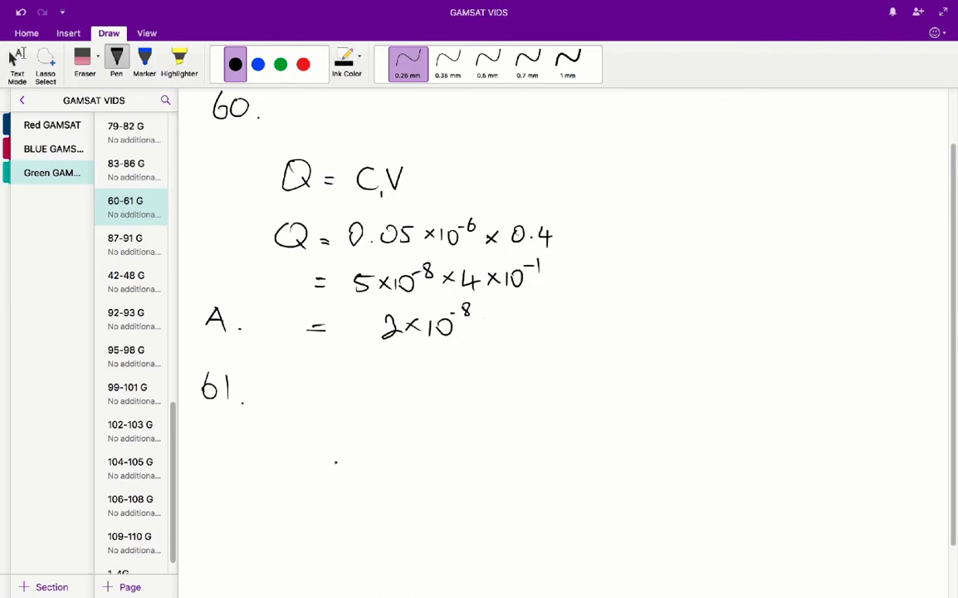
Handwrite C₁ = 0.05 μF and C₂ = 0.1 μF for question 61.
drag(303, 444, 324, 465)
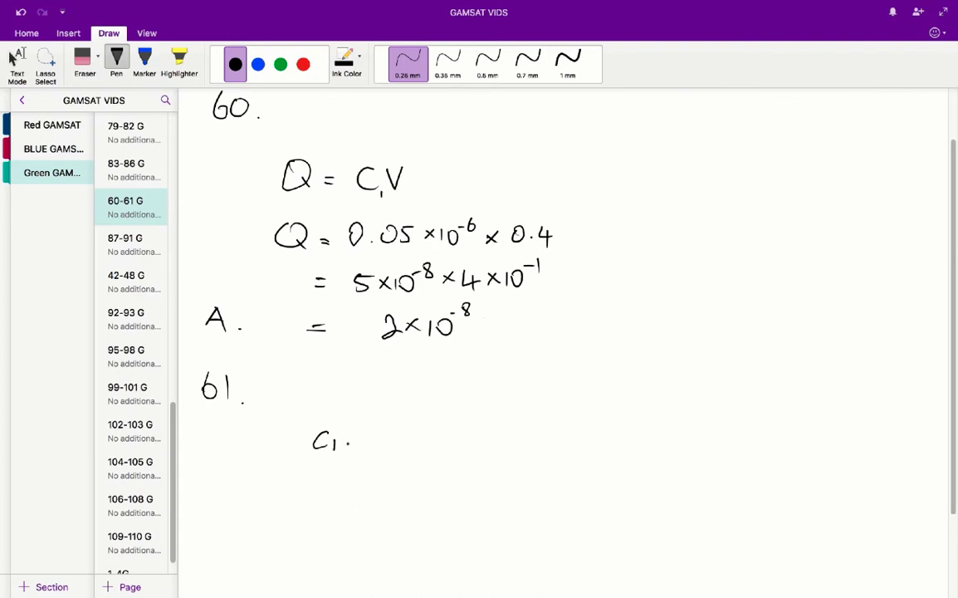
drag(344, 440, 391, 441)
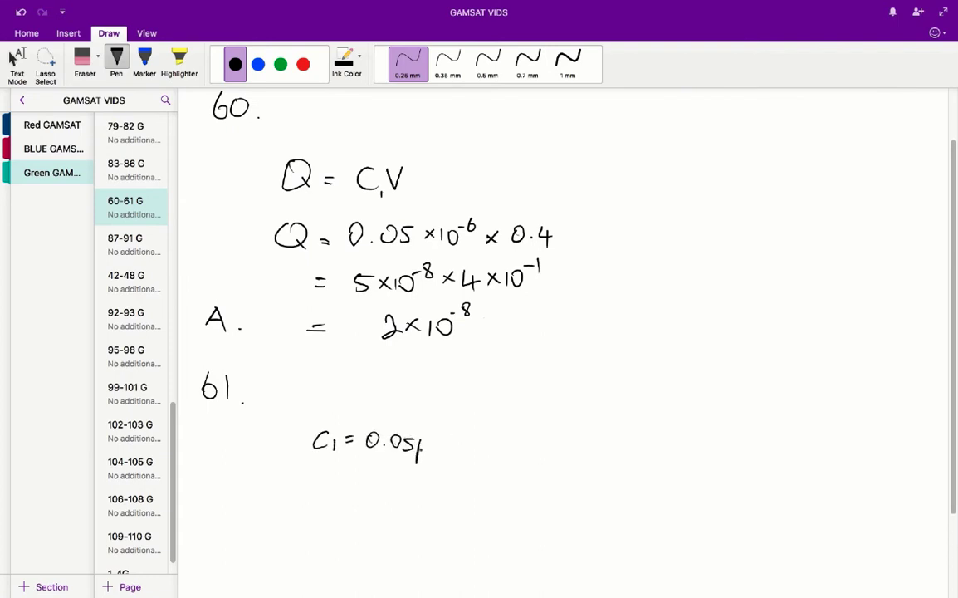
text(μF C₂.)
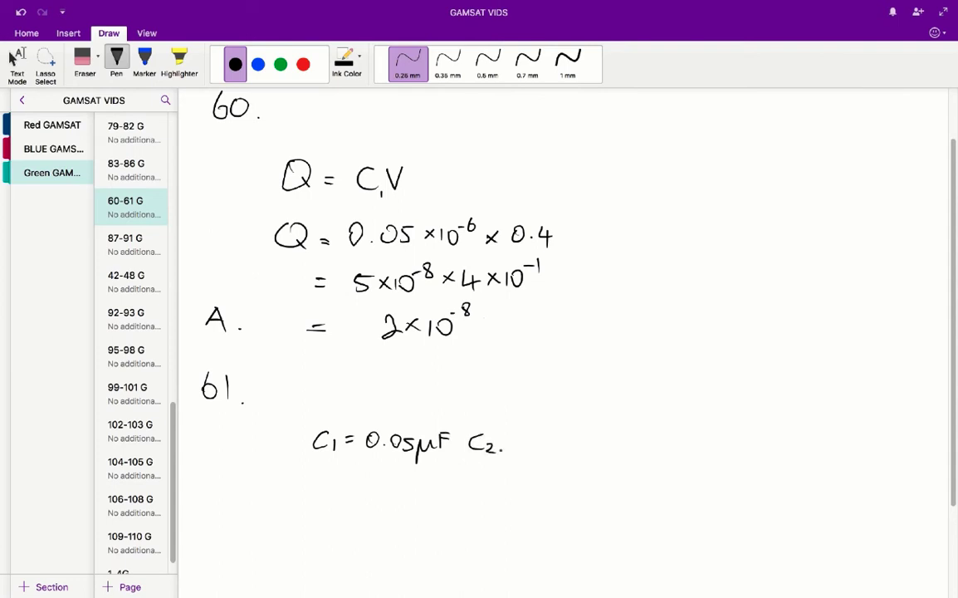
drag(506, 443, 569, 443)
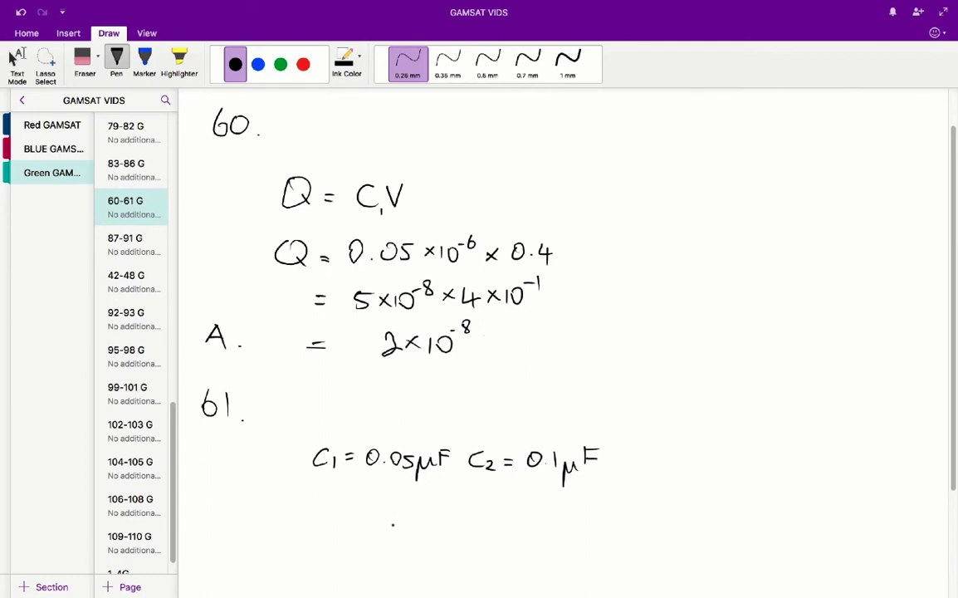
scroll(down, 3)
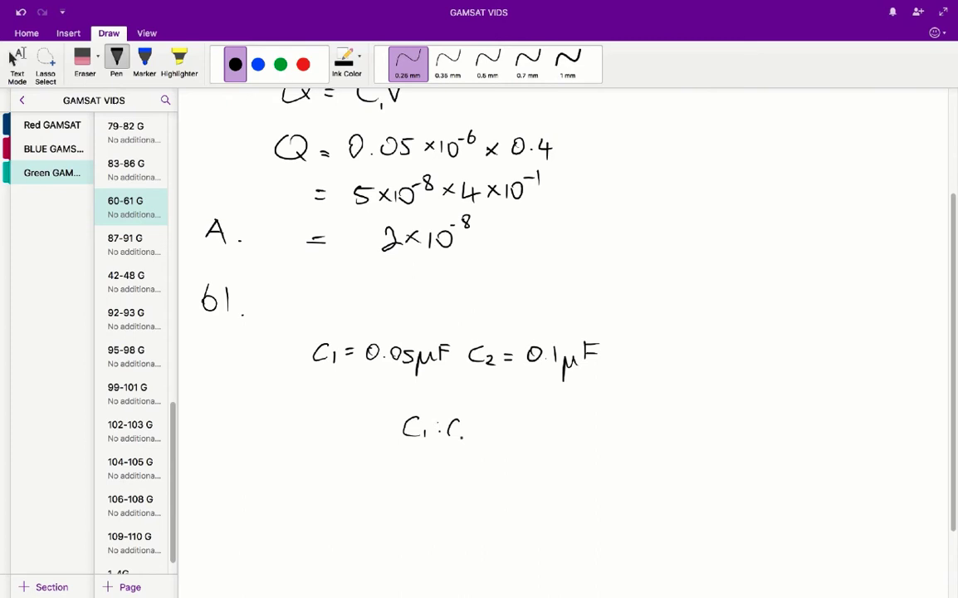
Handwrite the ratio C₁ : C₂ = 1 : 2, then 1/3 : below it.
drag(453, 428, 473, 436)
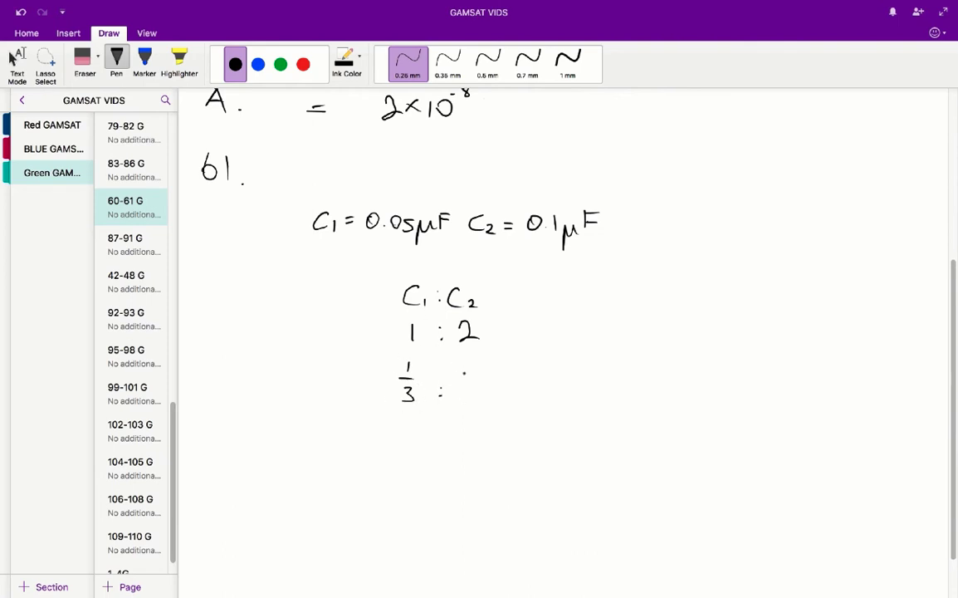
drag(469, 369, 478, 395)
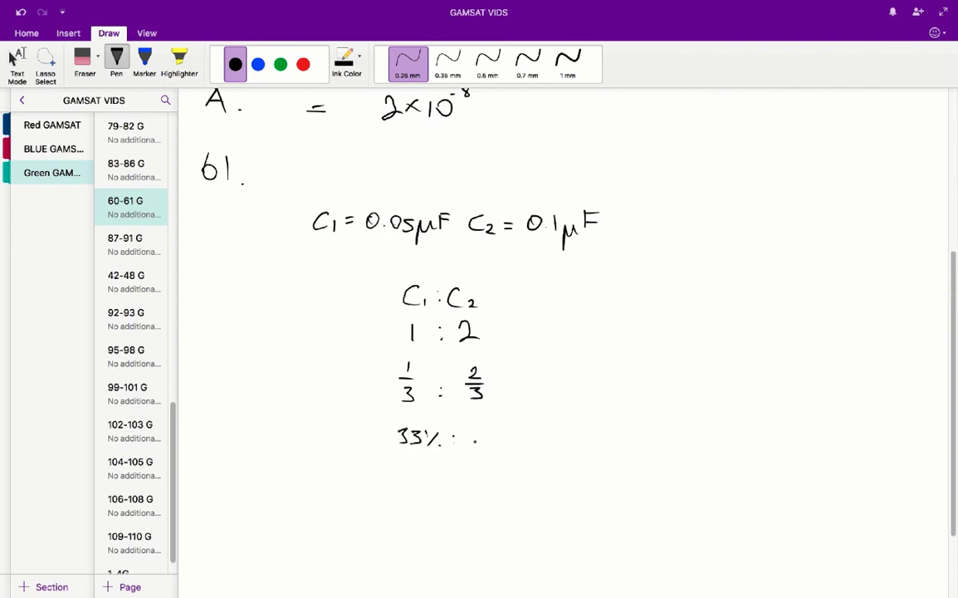
Write 33% : 66%, then 100% : 0% below with an upward arrow.
drag(478, 432, 486, 444)
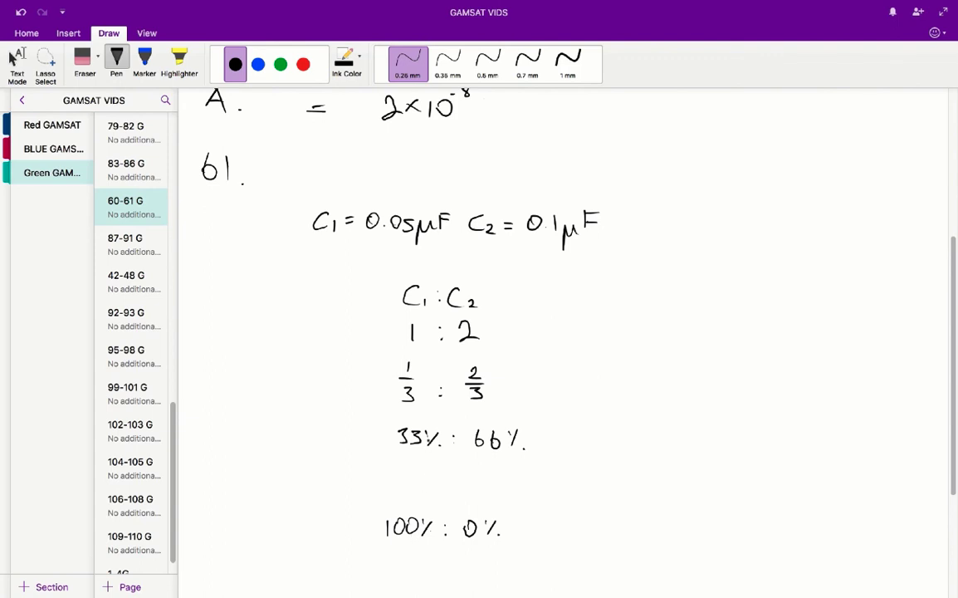
drag(416, 515, 416, 478)
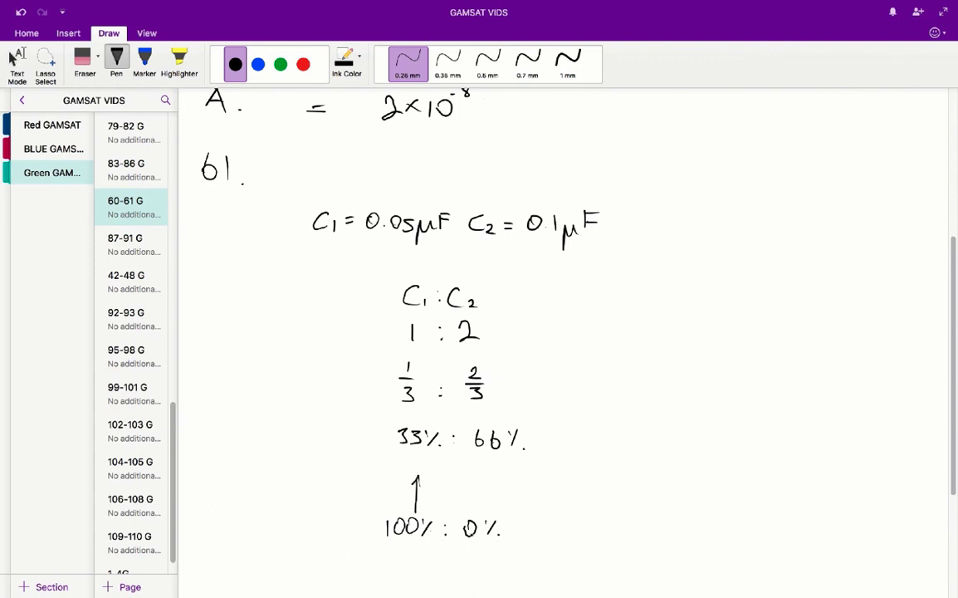